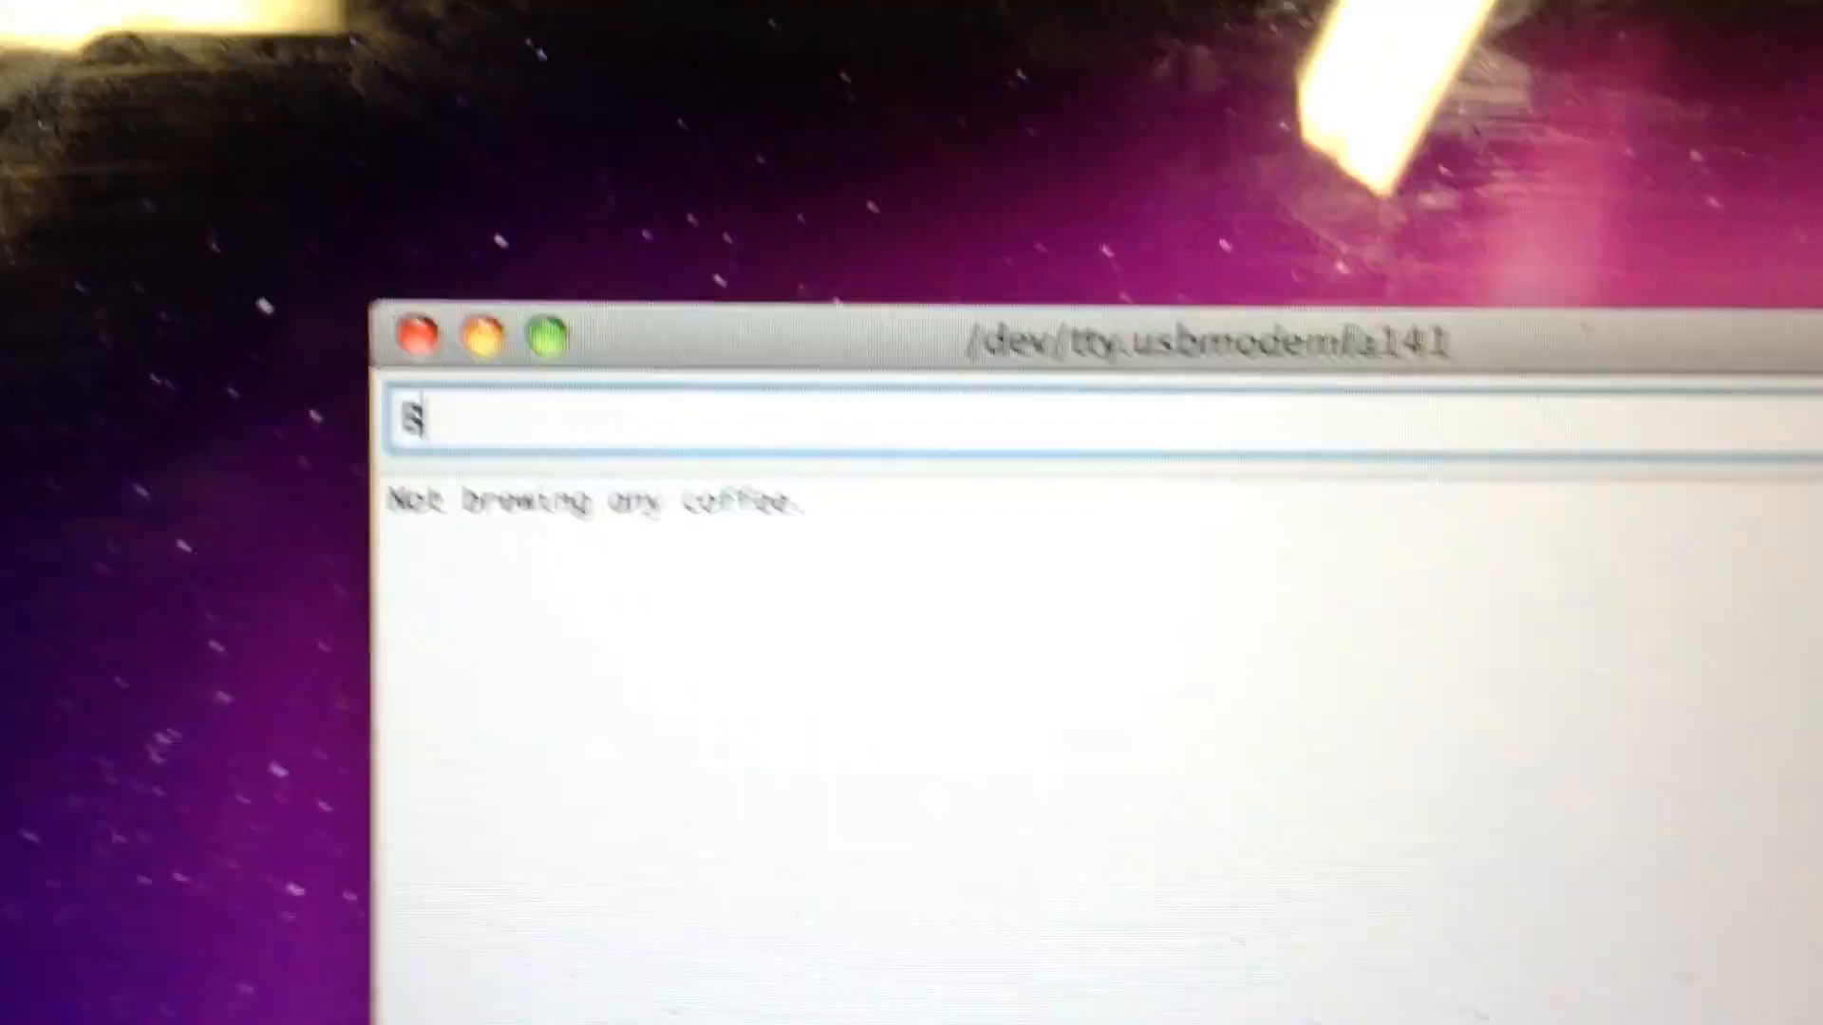
- Send the BREW command so the coffee maker replies 'Brewing regular coffee'
text(BREW)
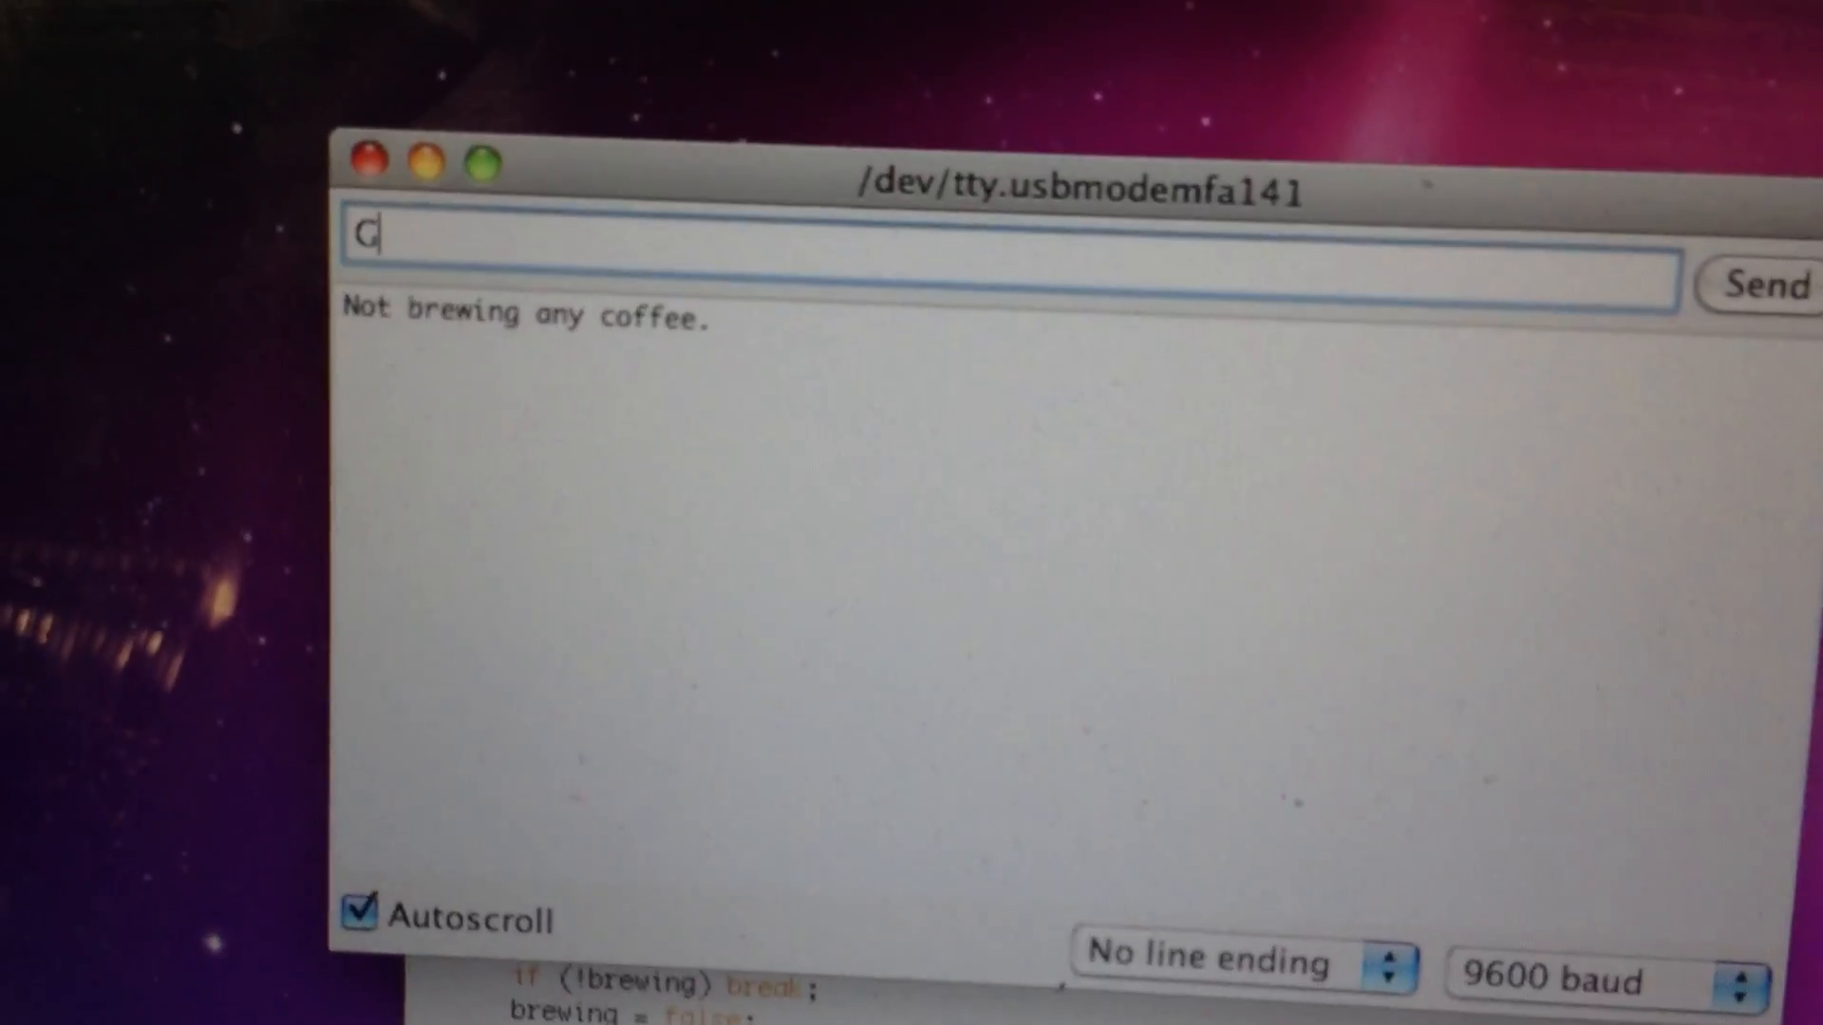
click(1762, 285)
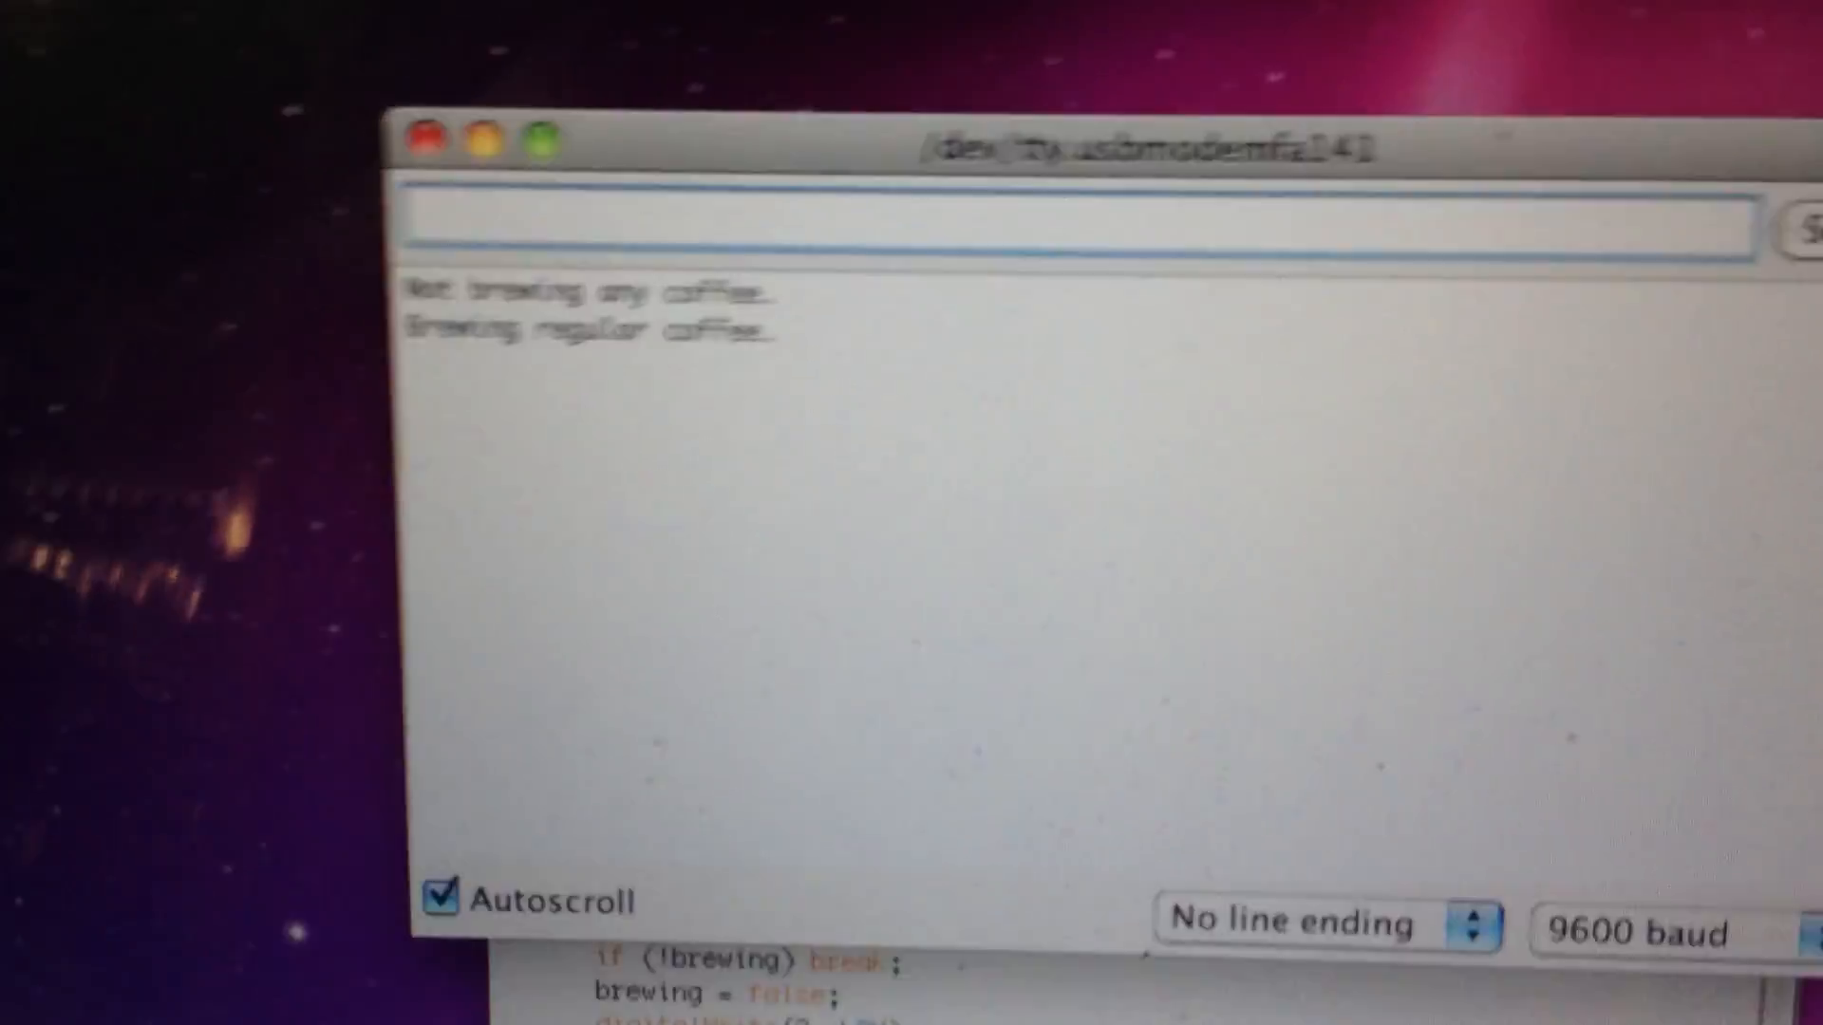
- Send the POST strong command, getting 'Brewing strong coffee', and begin typing WHEN
text(PO)
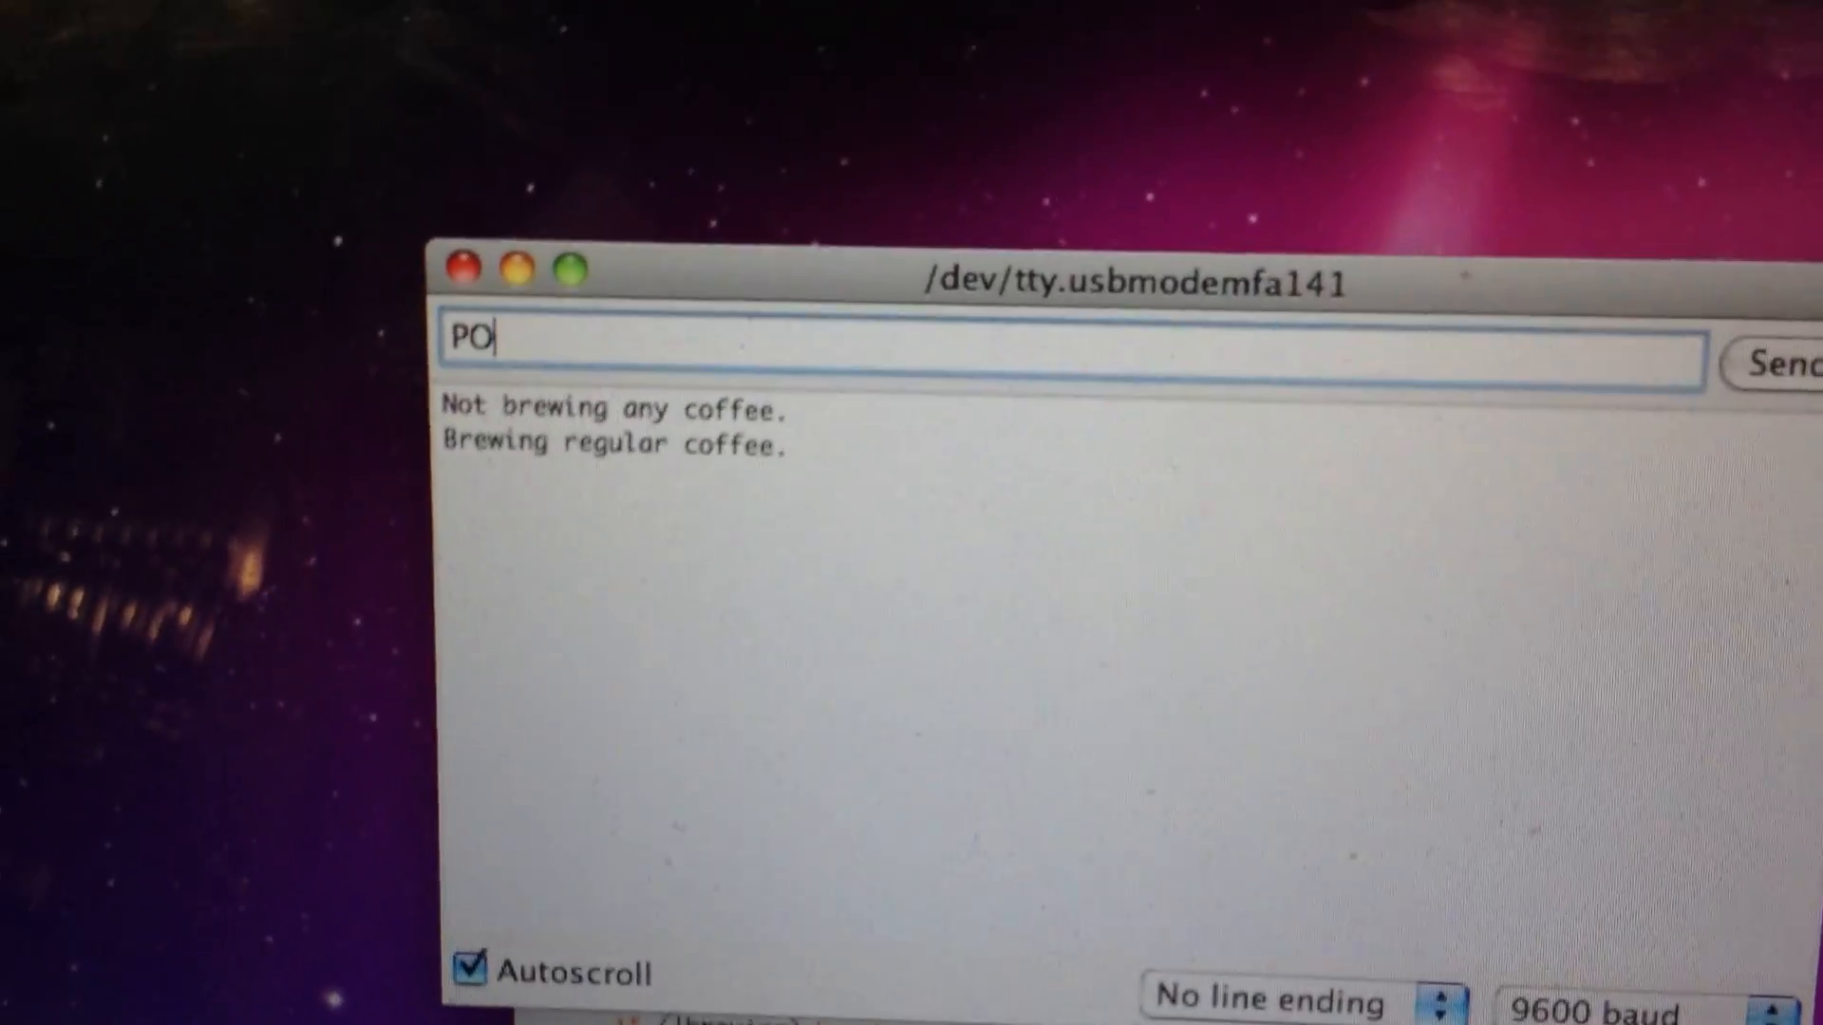
text(ST)
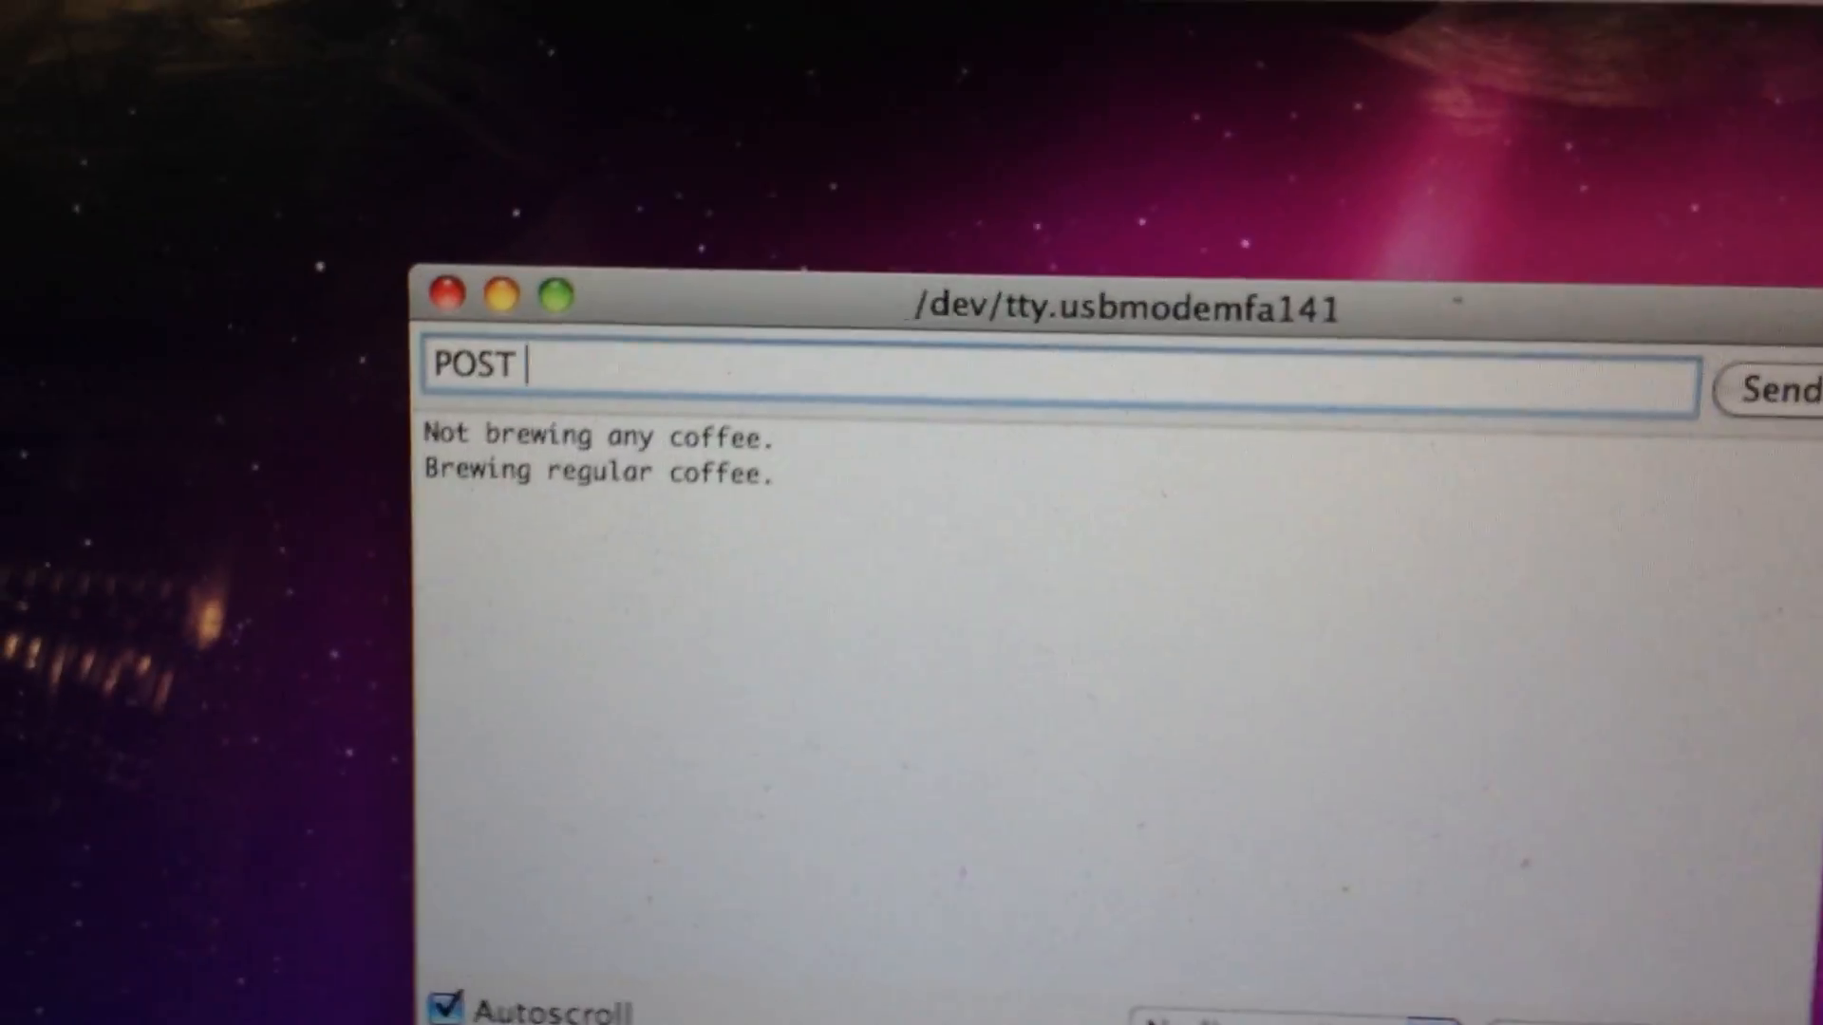
text(strong)
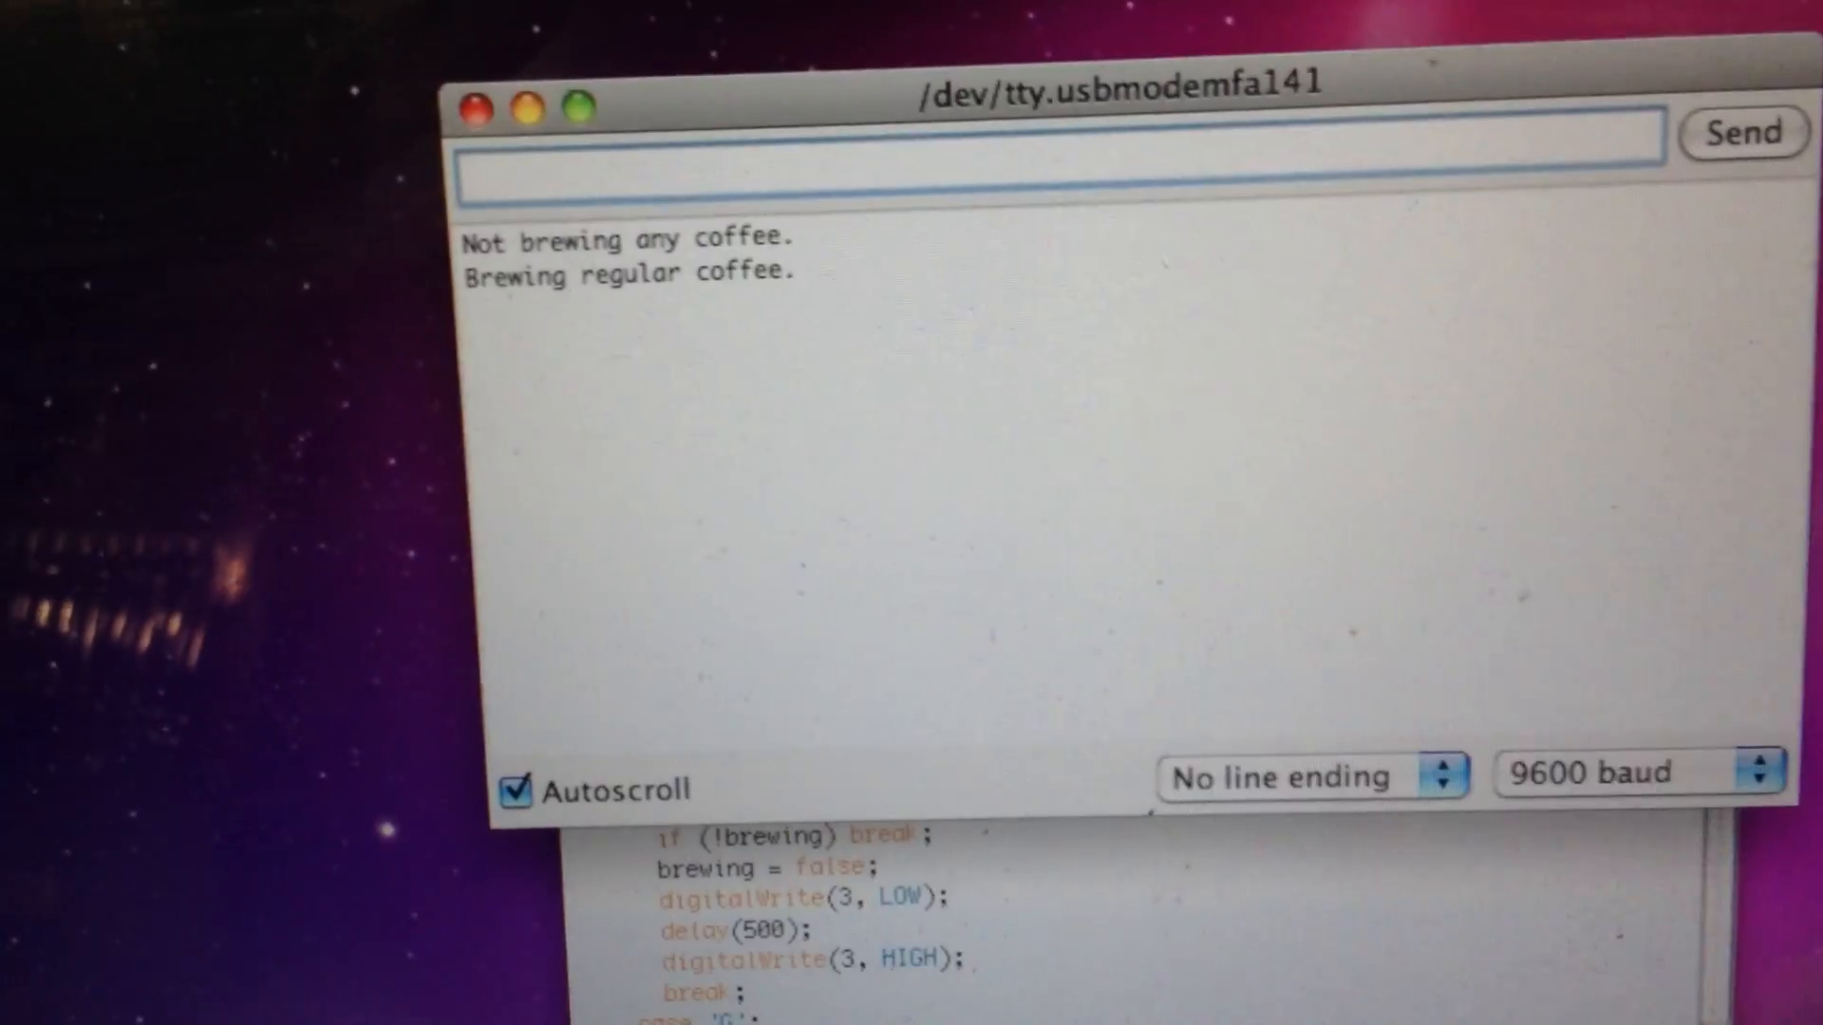
text(C)
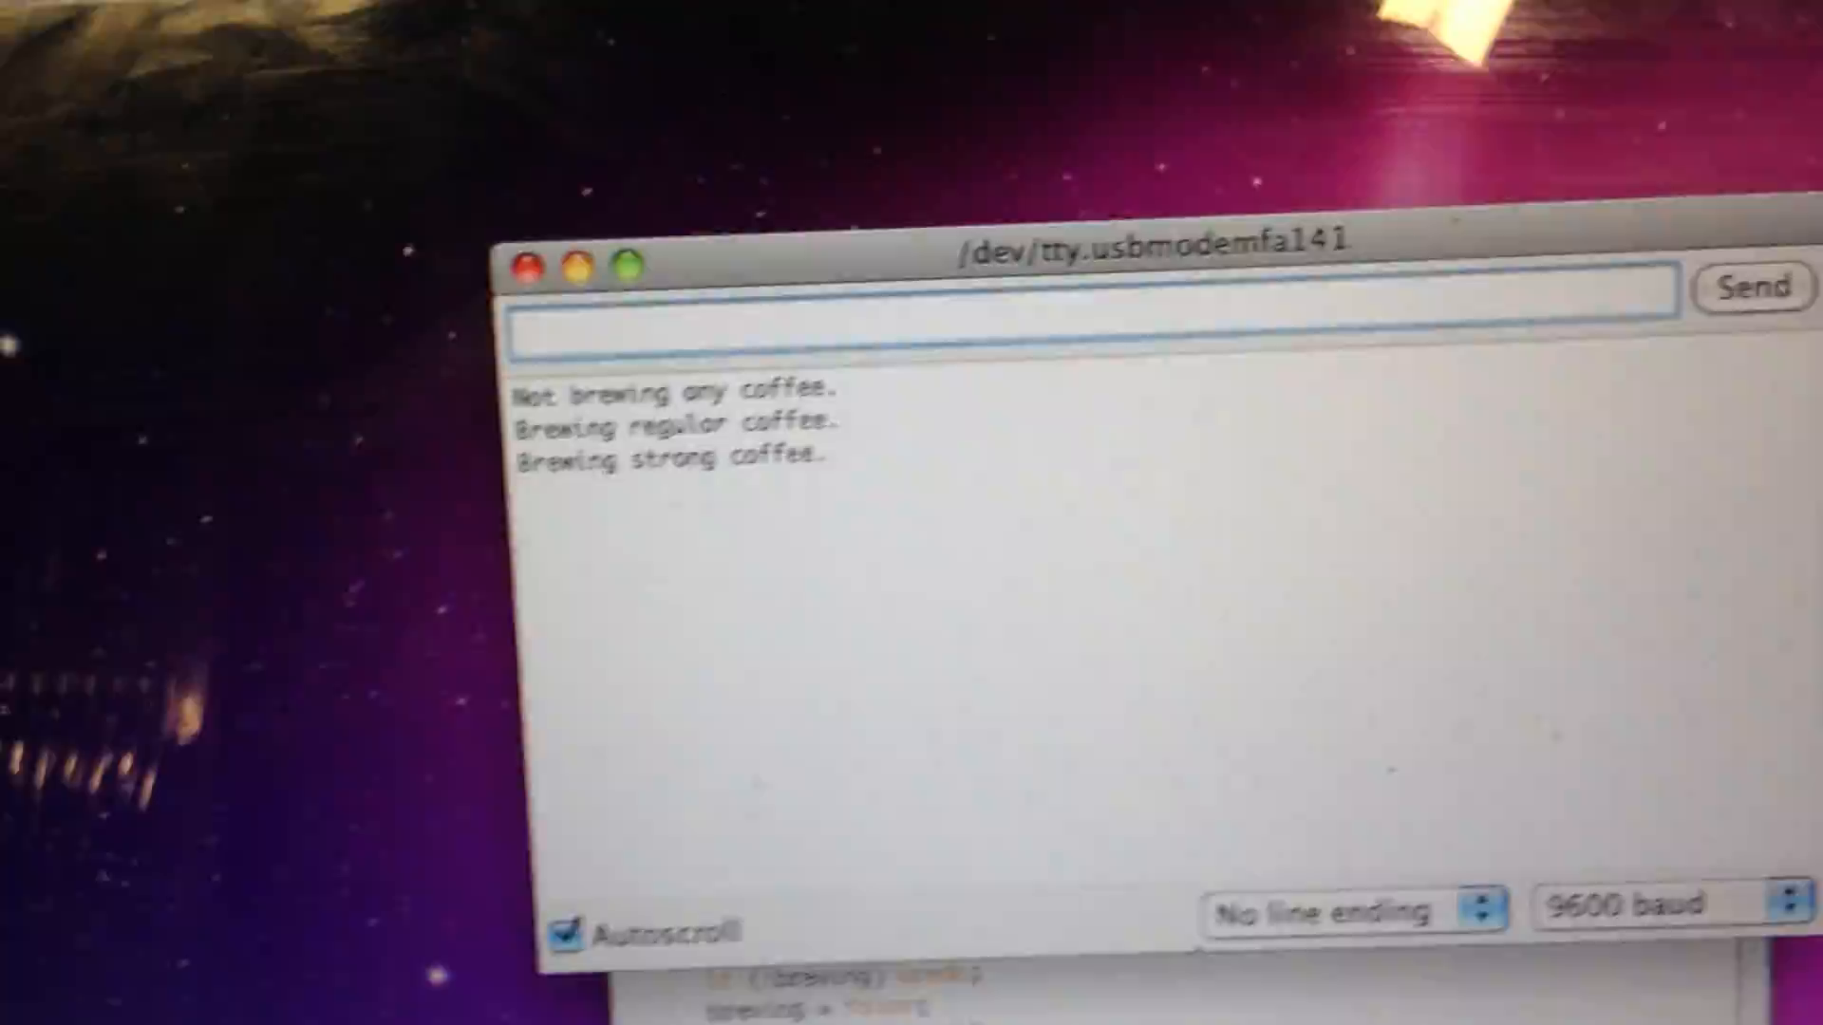
text(WHE)
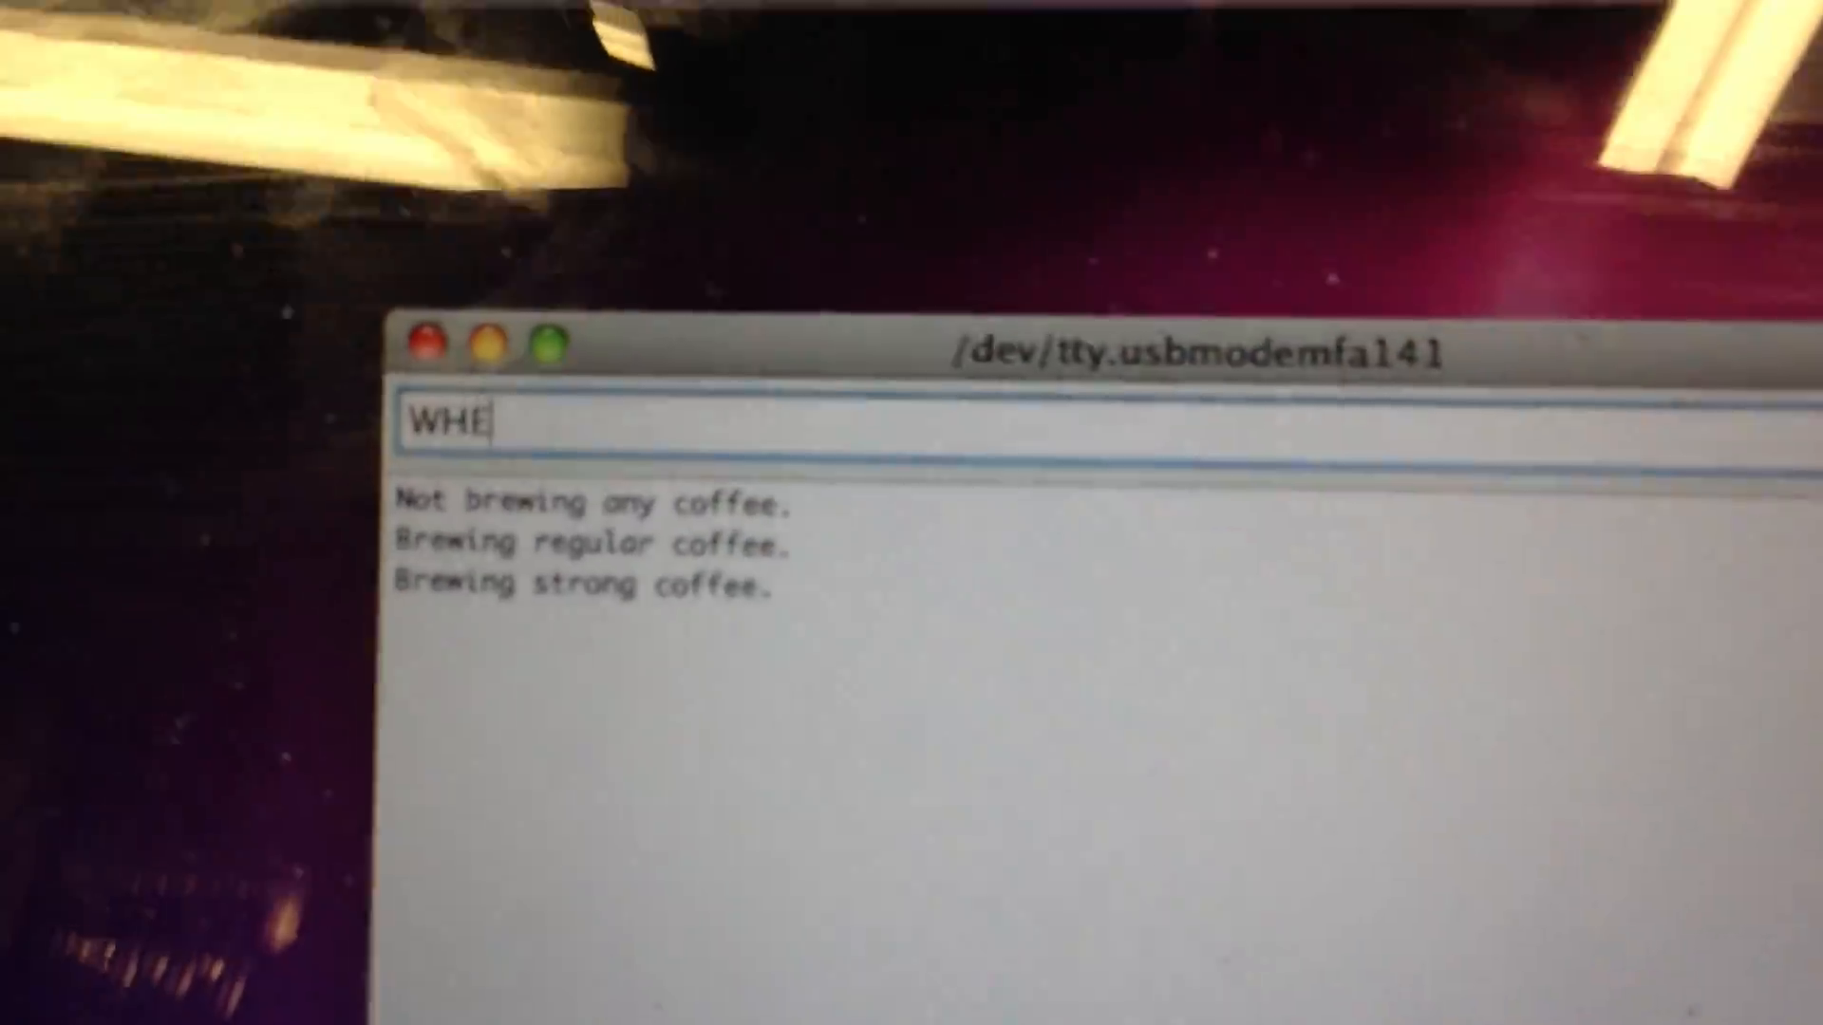
- Finish typing the WHEN stop command in the input field
text(N)
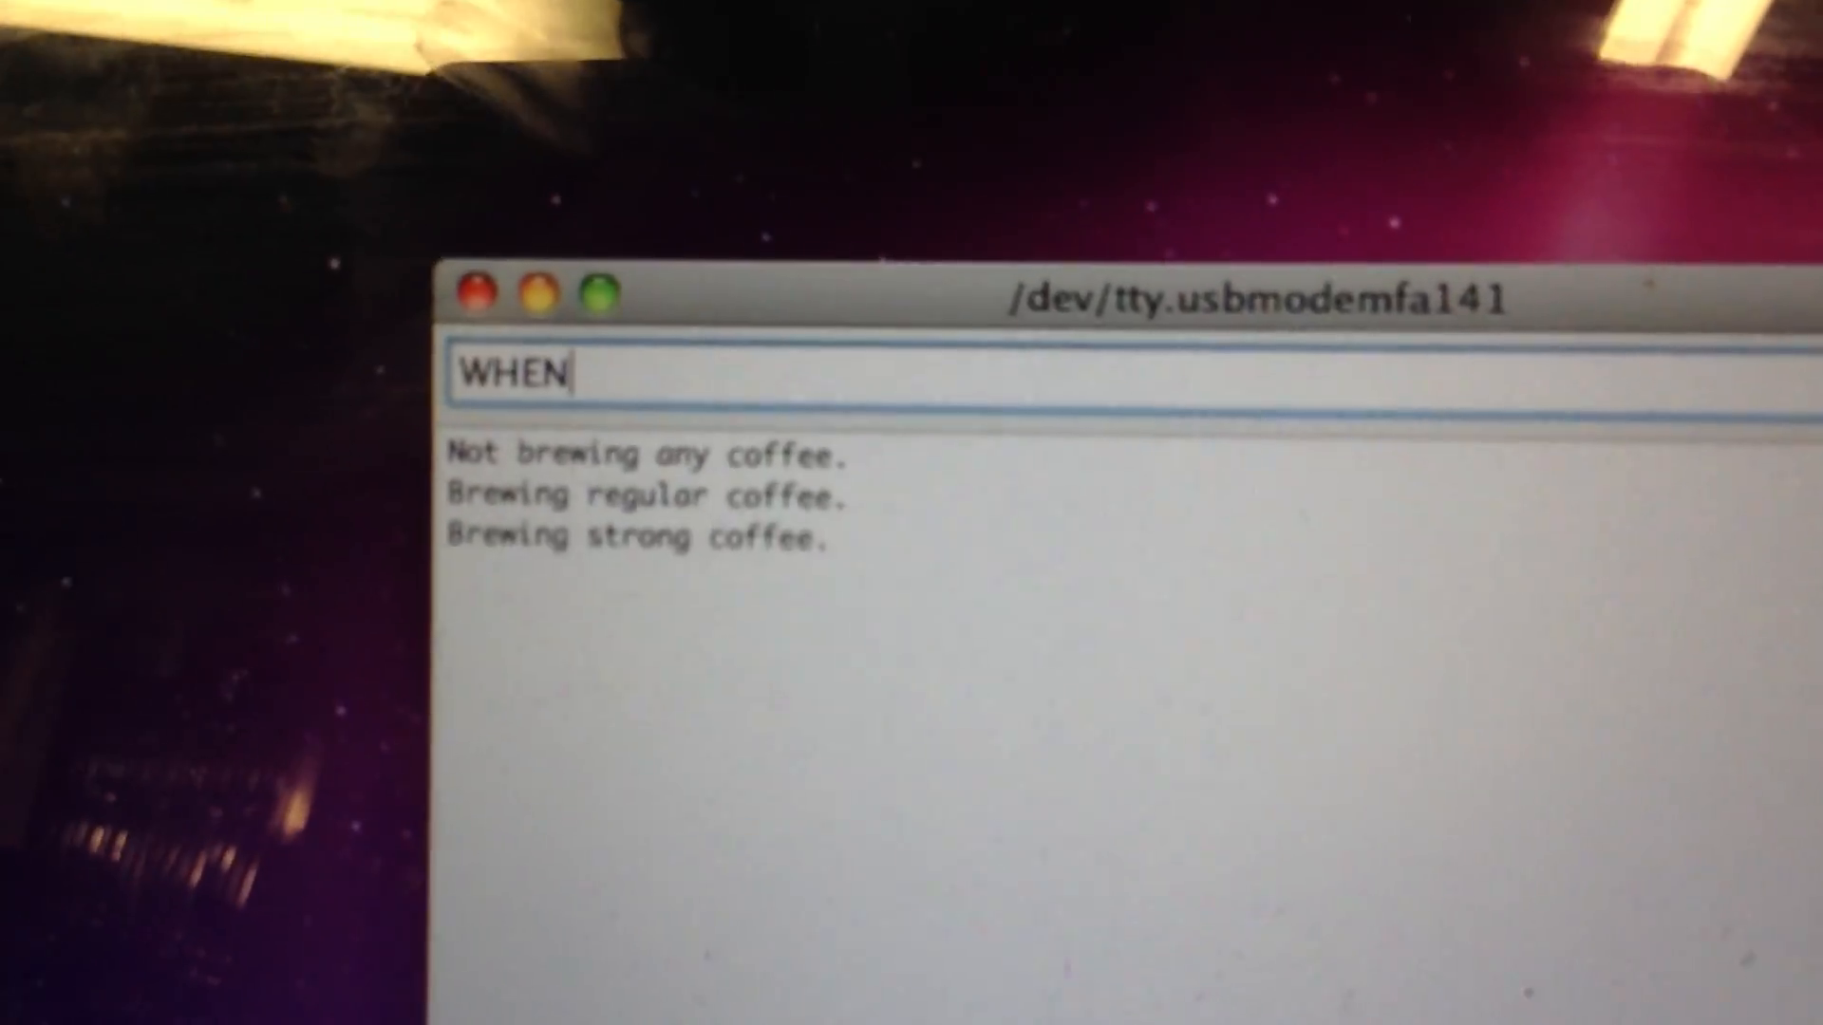